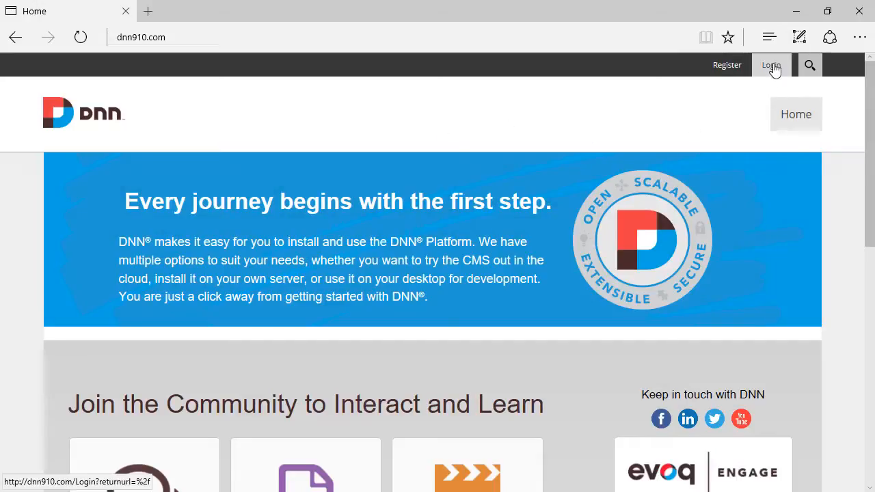
Log in as host with the Remember Login option ticked.
left_click(771, 66)
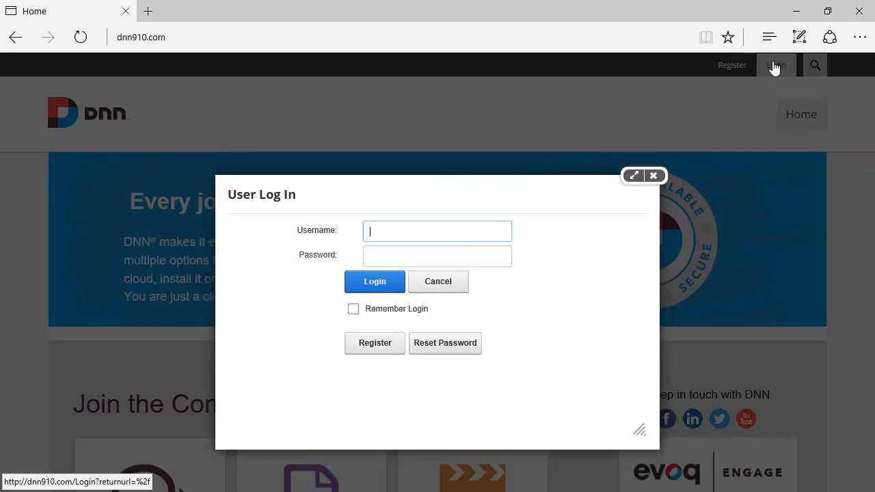
mouse_move(410, 326)
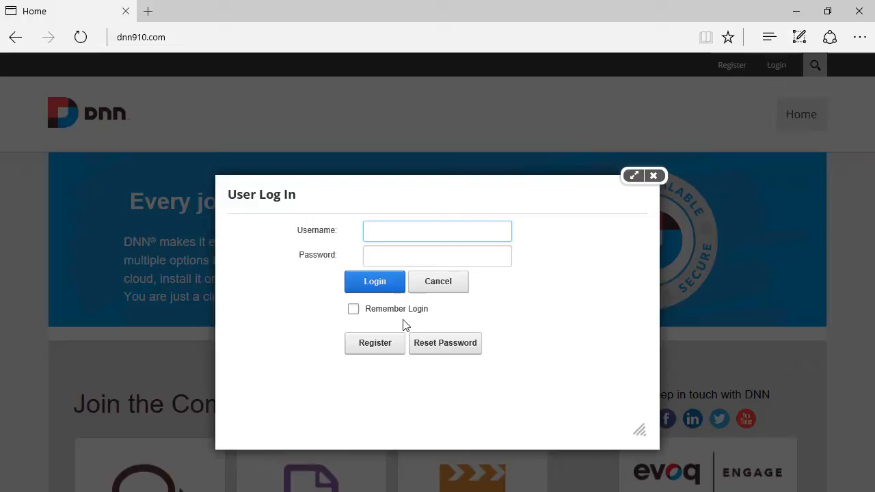
mouse_move(438, 326)
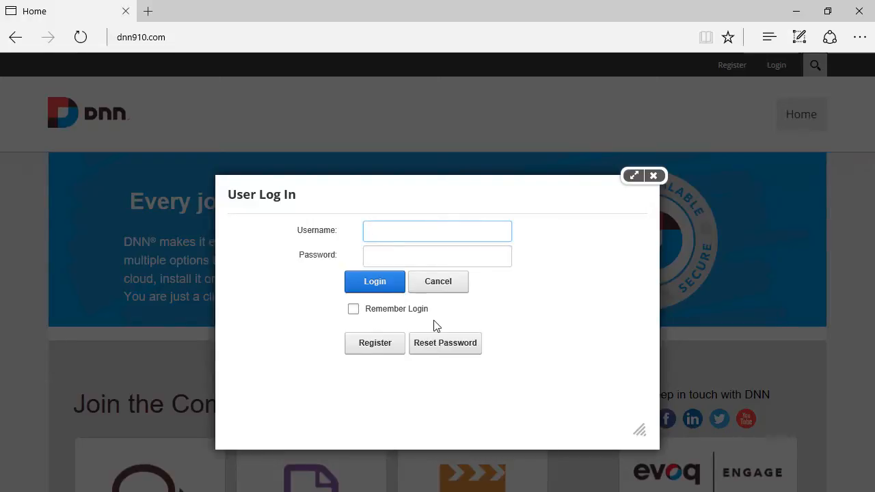
left_click(438, 229)
type("host")
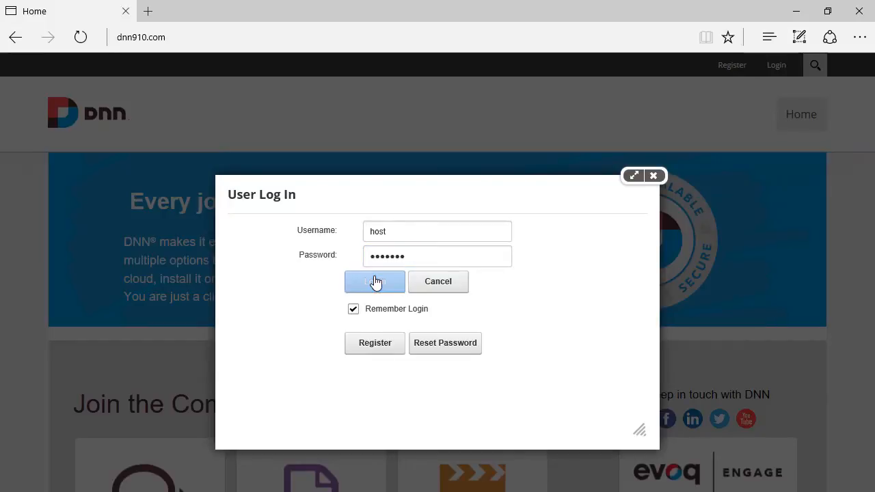
left_click(375, 282)
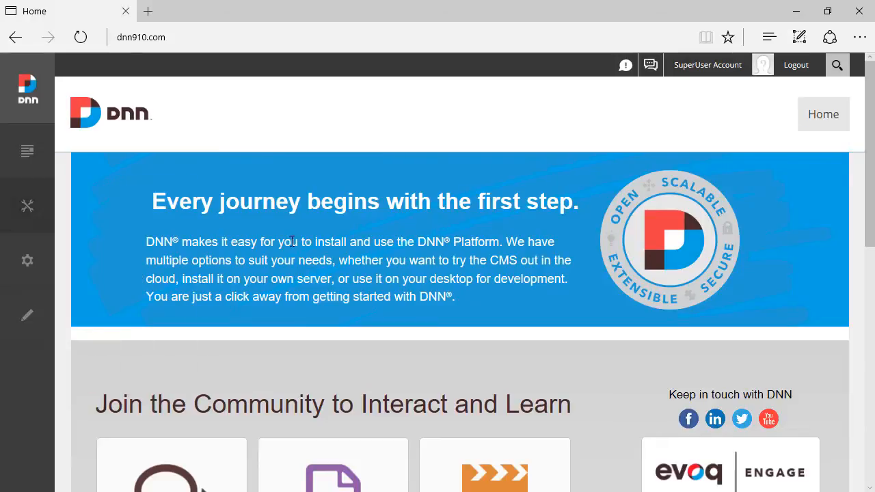
left_click(27, 260)
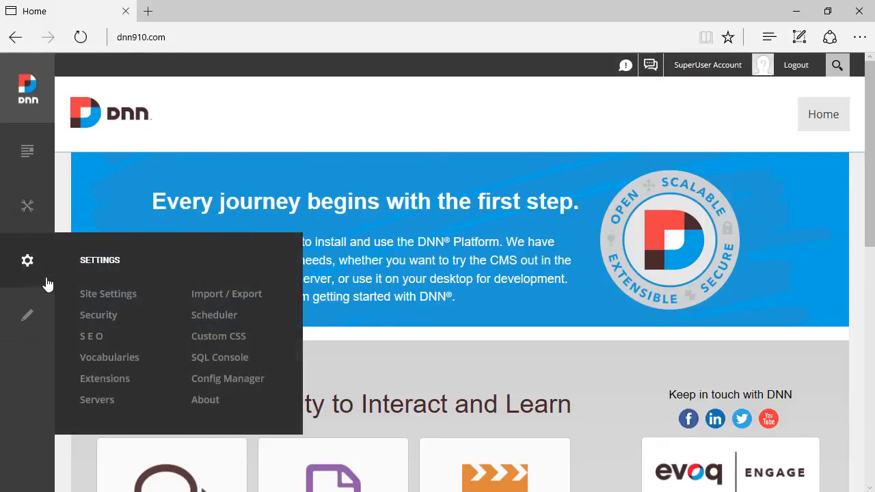
mouse_move(30, 267)
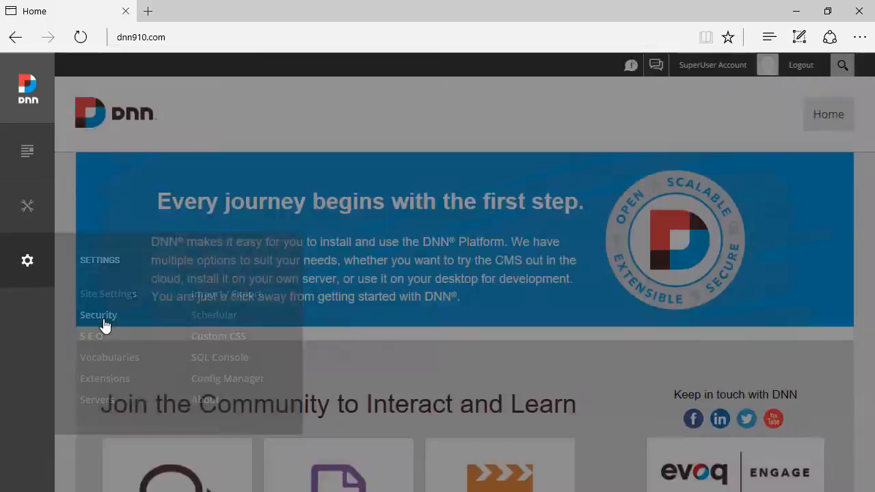
left_click(98, 314)
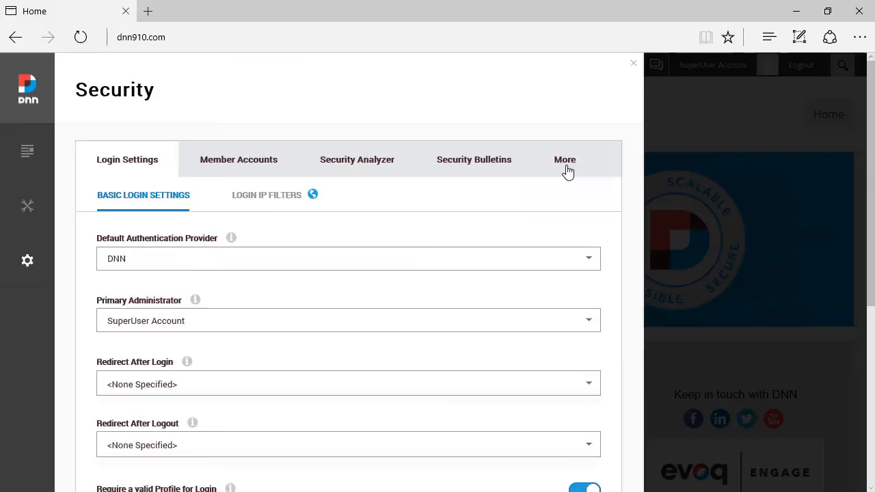
left_click(567, 159)
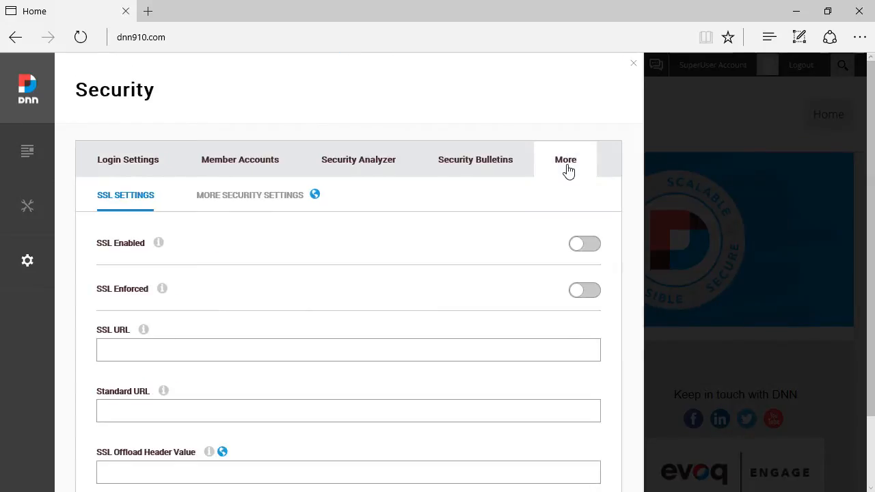
mouse_move(235, 202)
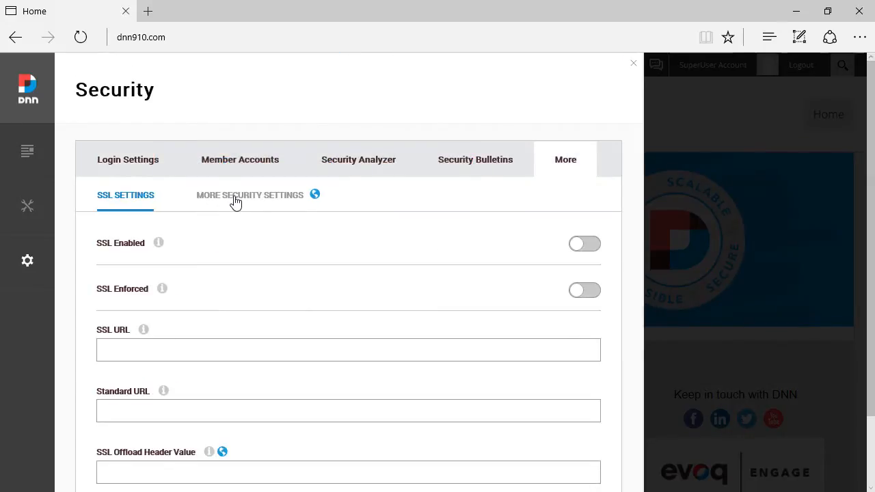
left_click(249, 194)
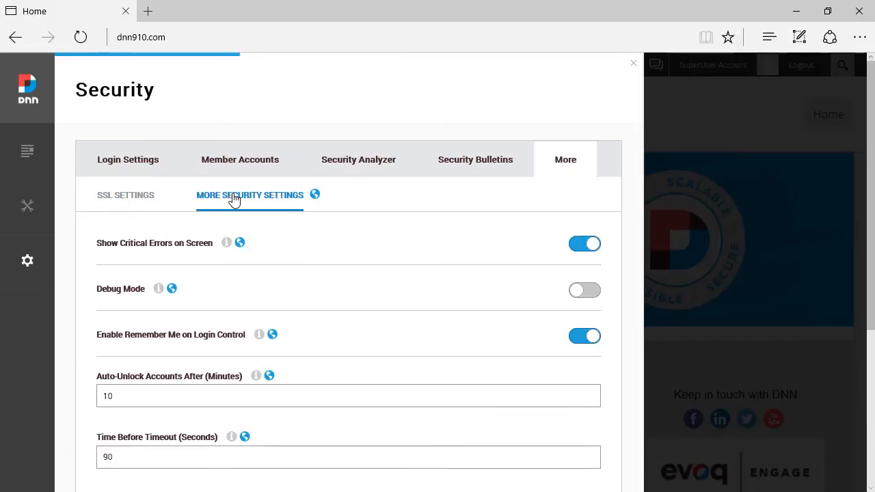
mouse_move(117, 350)
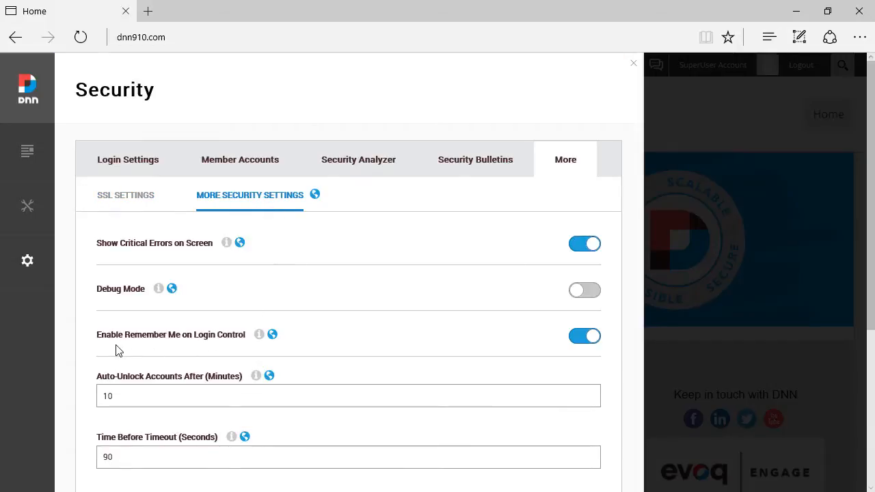
mouse_move(126, 341)
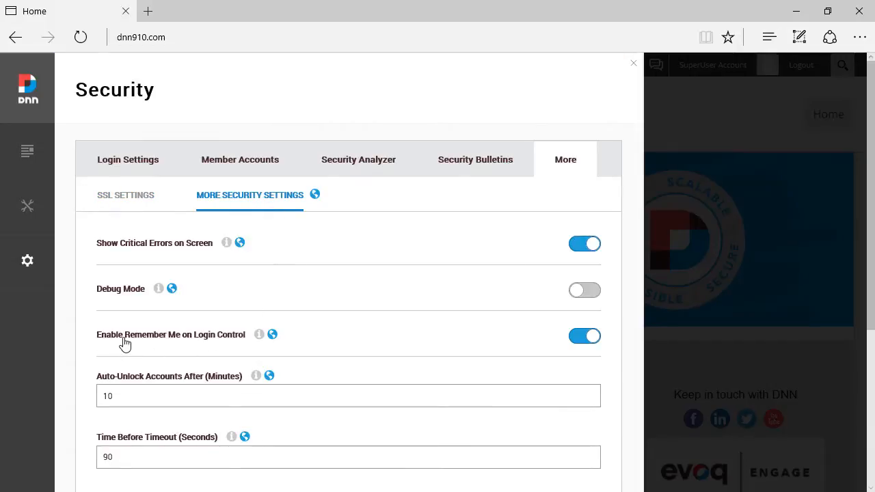
mouse_move(169, 346)
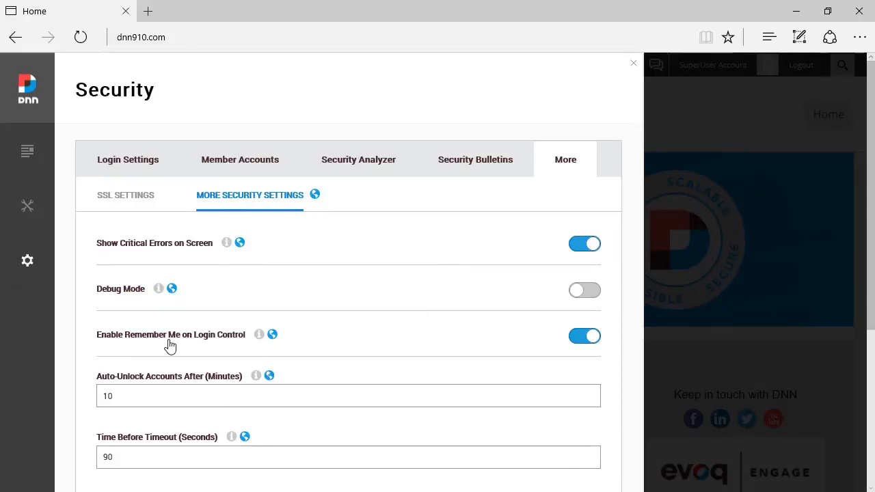
mouse_move(216, 345)
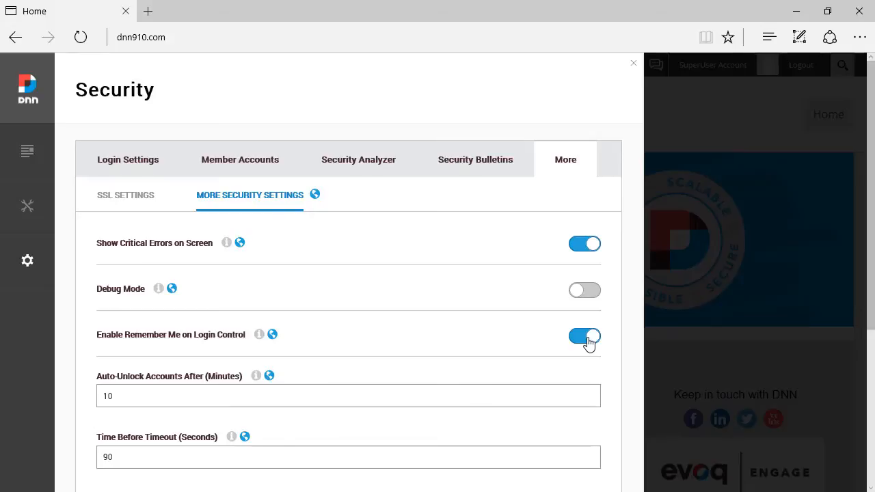
left_click(585, 336)
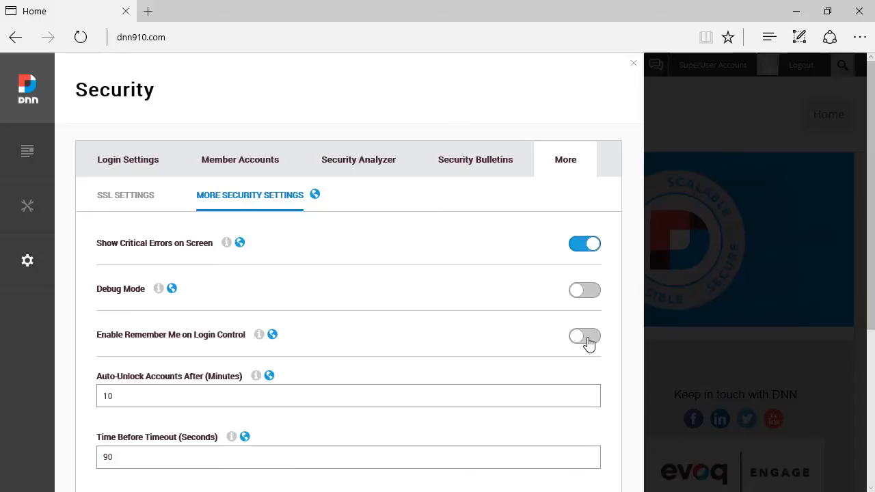
left_click(585, 336)
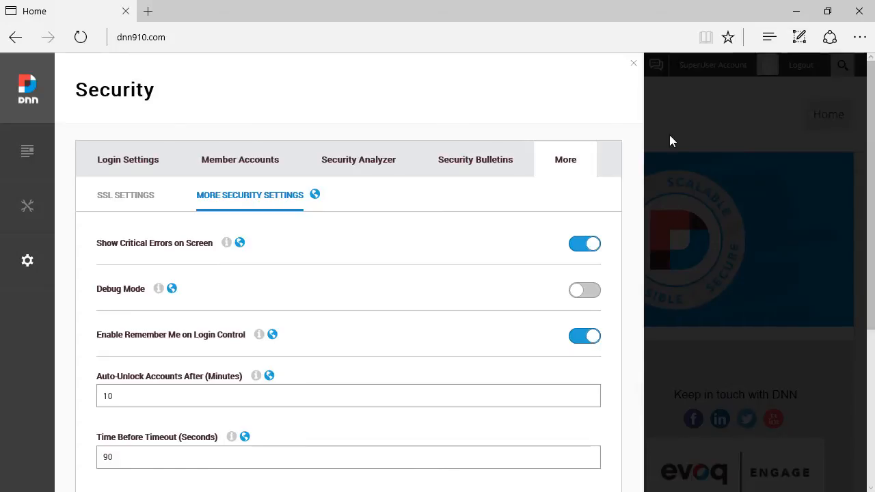
left_click(631, 63)
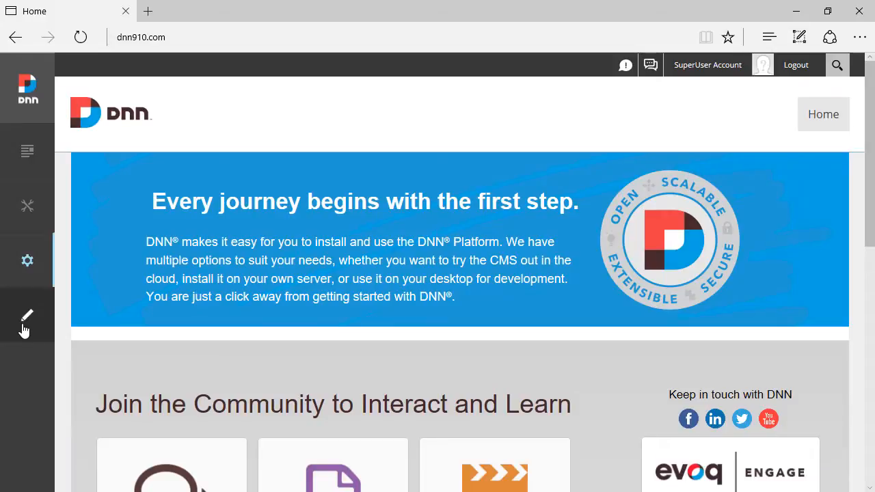
mouse_move(27, 262)
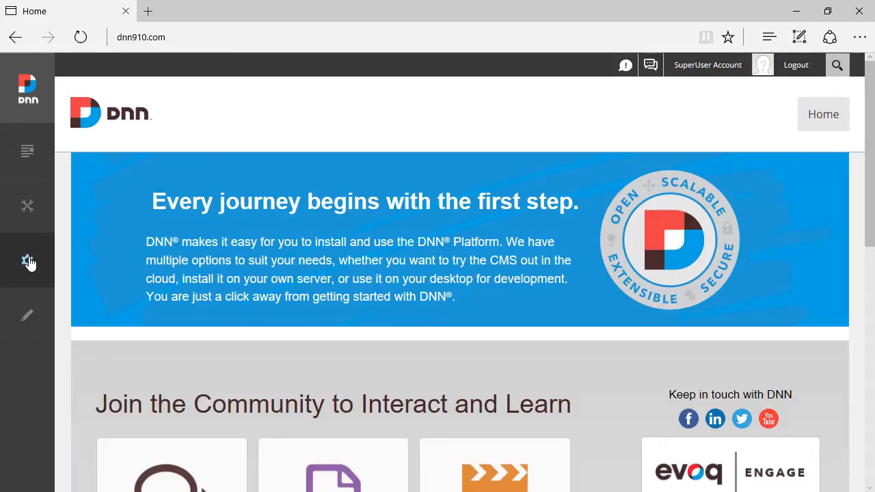
Choose web.config from the Config Files dropdown and scroll through its contents.
left_click(27, 263)
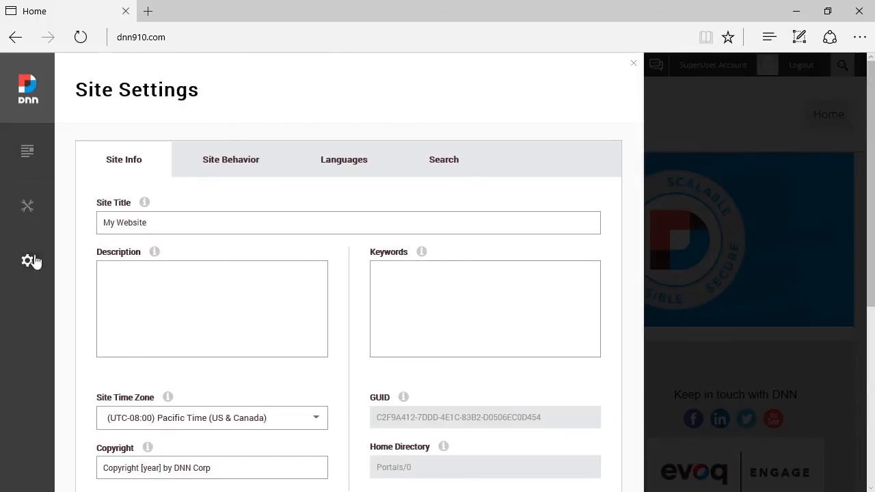
left_click(27, 260)
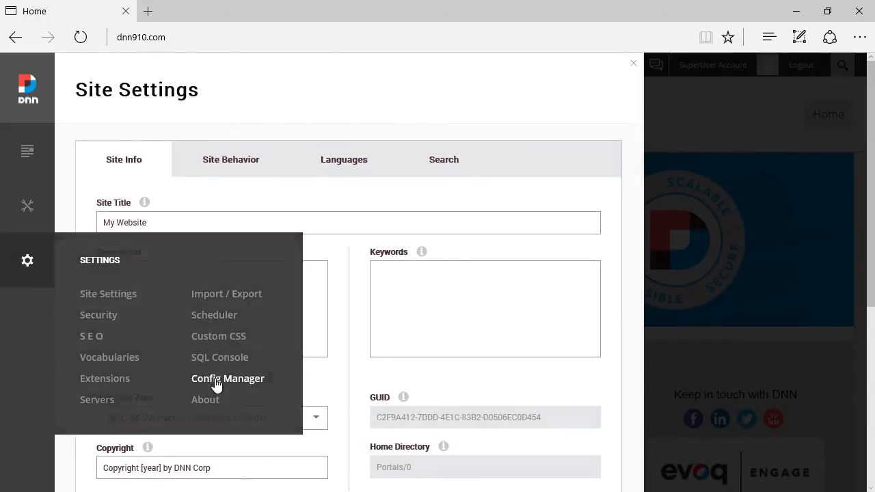
left_click(227, 377)
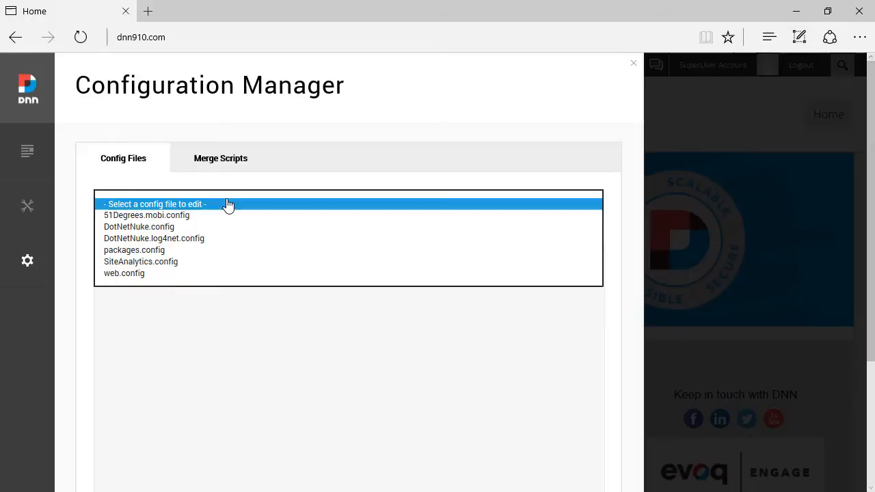
left_click(123, 273)
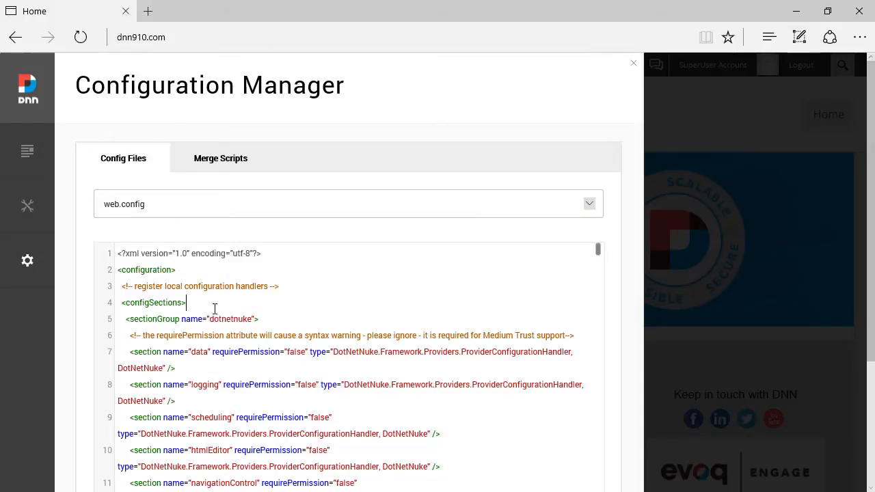
scroll("down", 3)
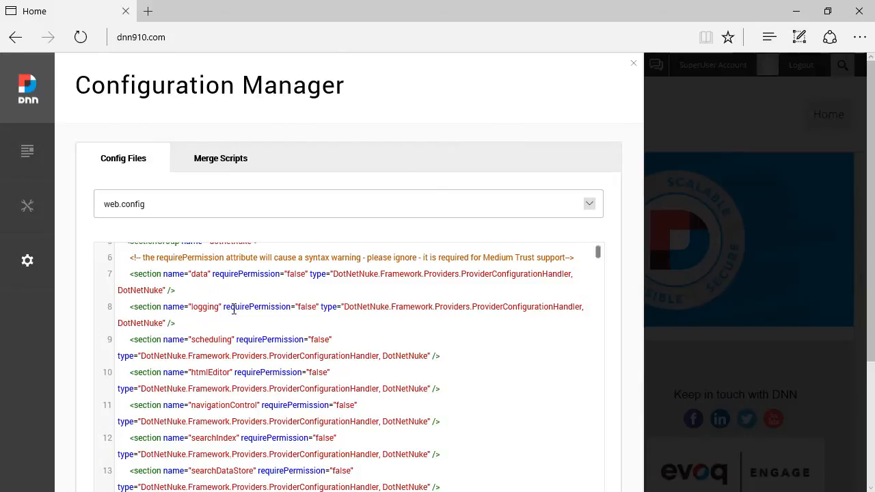
mouse_move(462, 117)
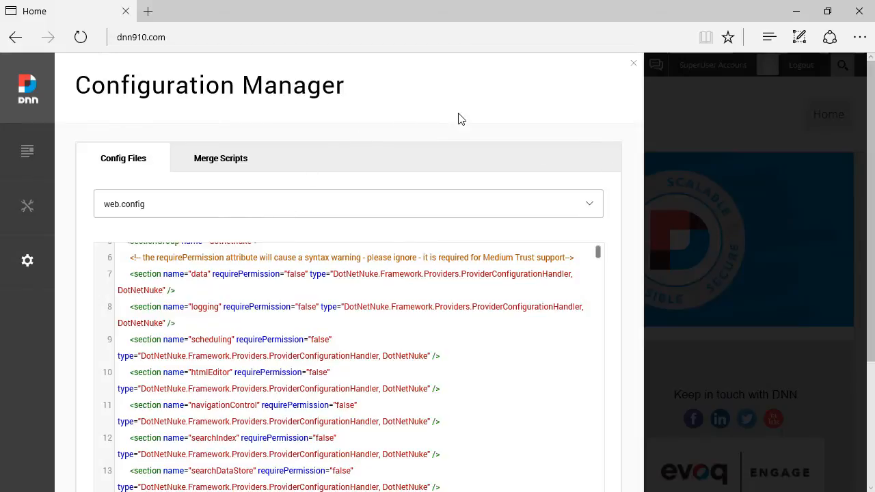
mouse_move(478, 19)
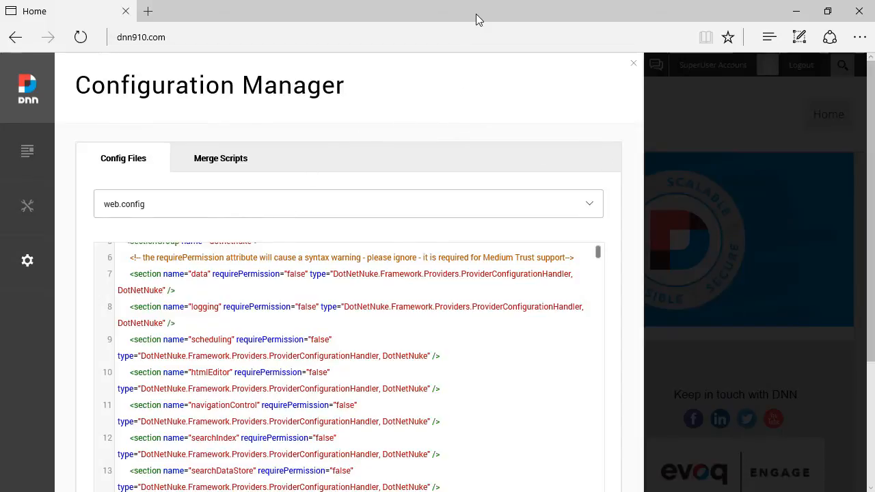
Find 'form' on the page, trimming the search from 'forms', giving 4 matches.
key("ctrl+f")
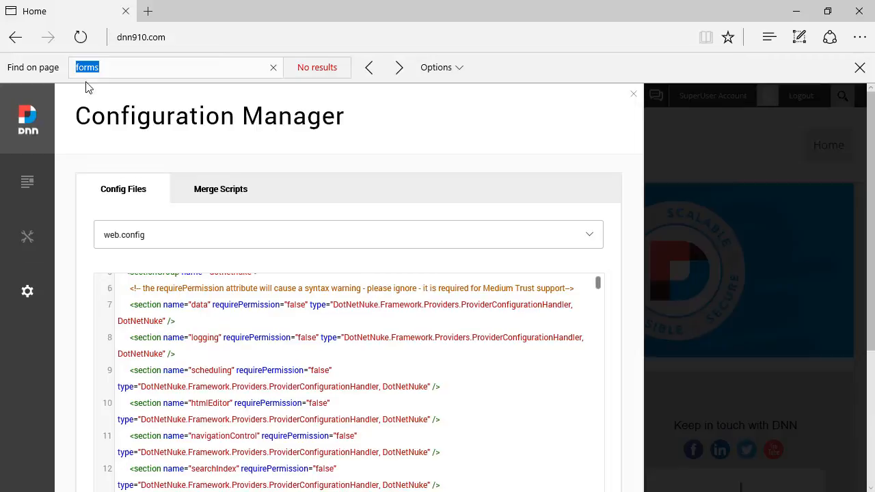
left_click(109, 67)
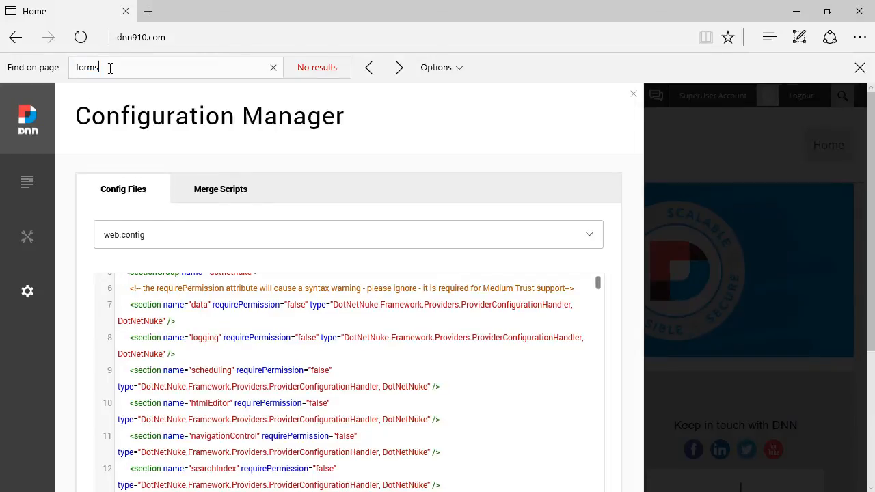
key("Backspace")
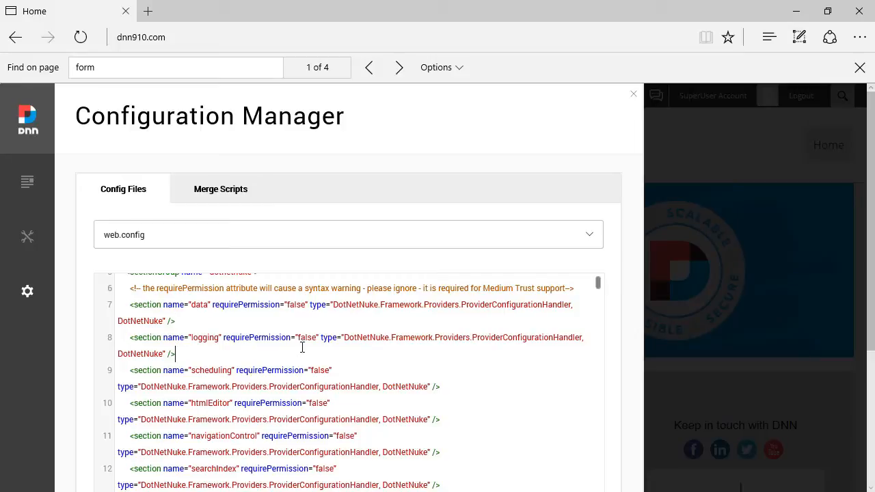
scroll("down", 3)
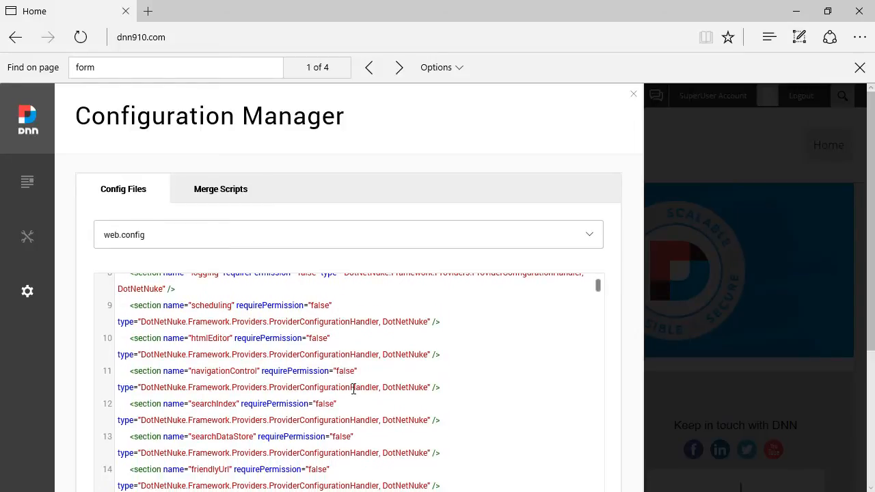
scroll("down", 3)
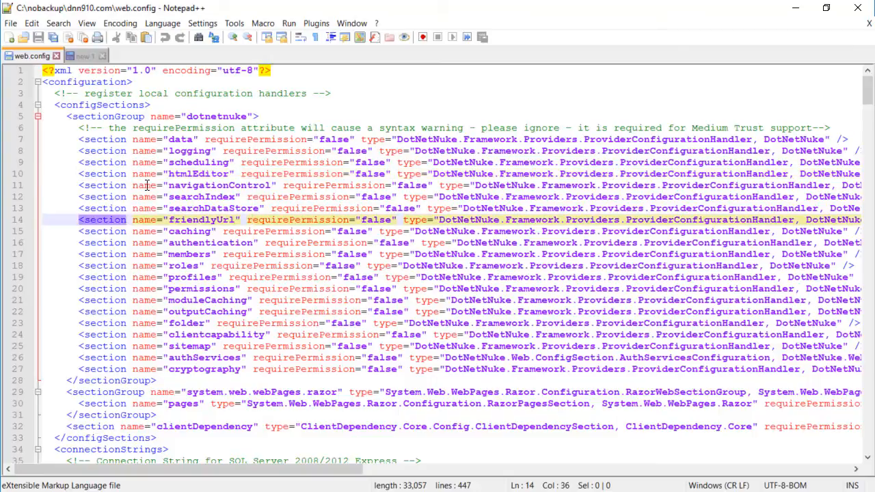
mouse_move(184, 172)
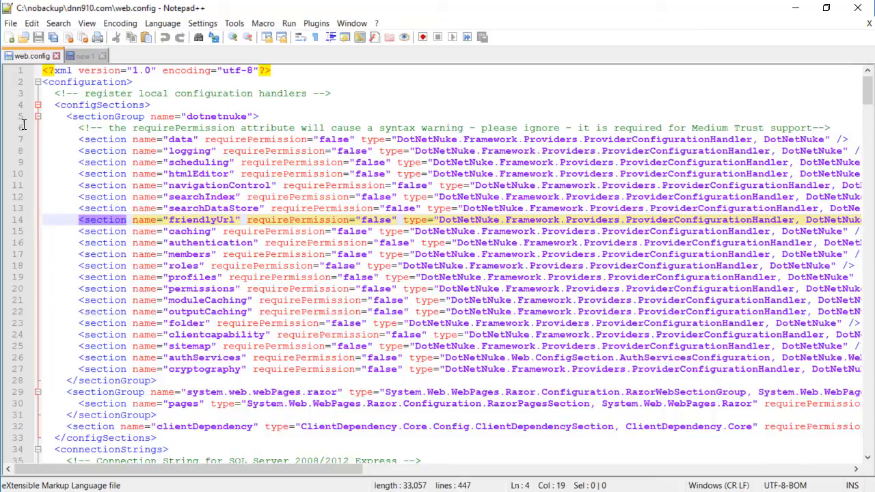
Find the Forms authentication line and select its timeout value 60.
key("Ctrl+f")
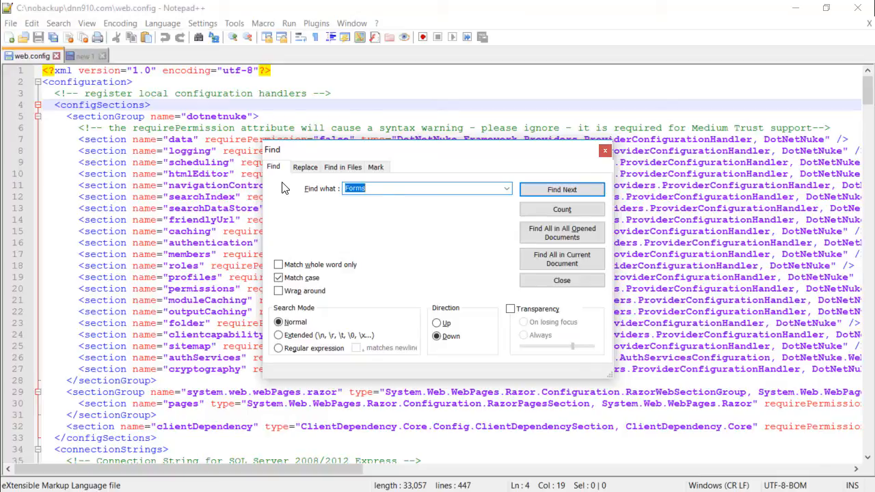
left_click(374, 189)
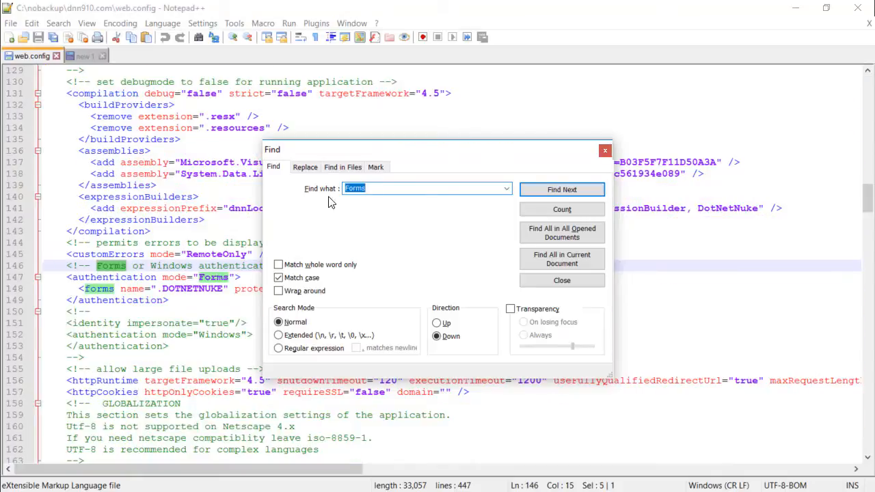
left_click(561, 281)
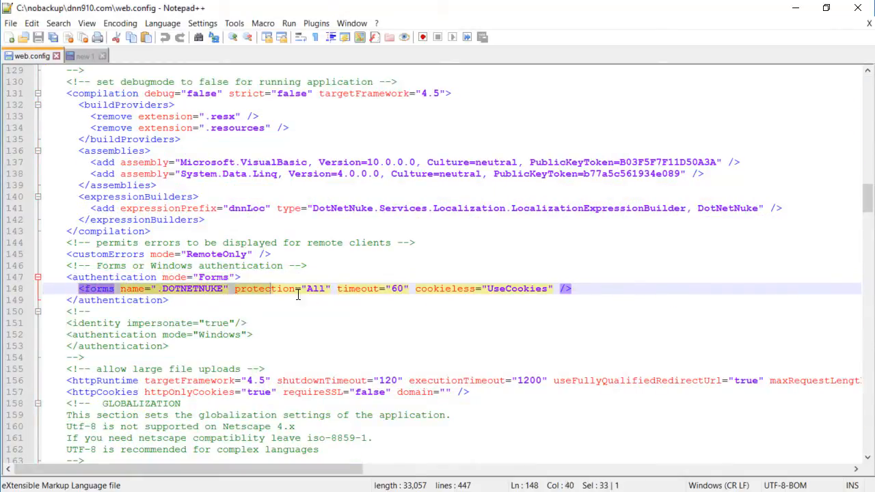
left_click(424, 287)
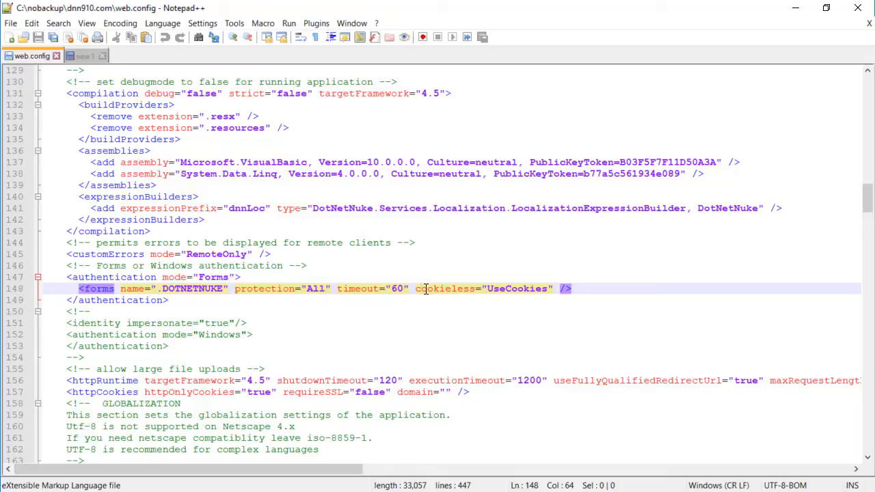
mouse_move(345, 282)
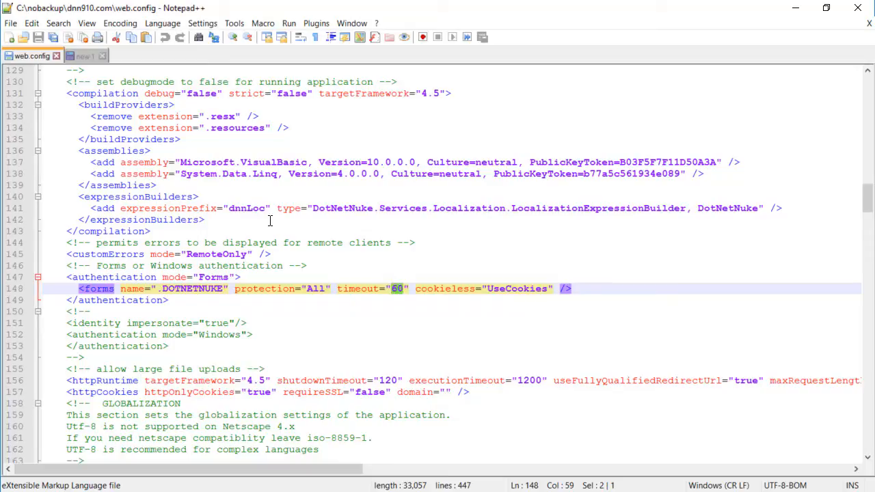
Copy the 10080 total from the 60 × 24 × 7 note and return to web.config.
left_click(85, 54)
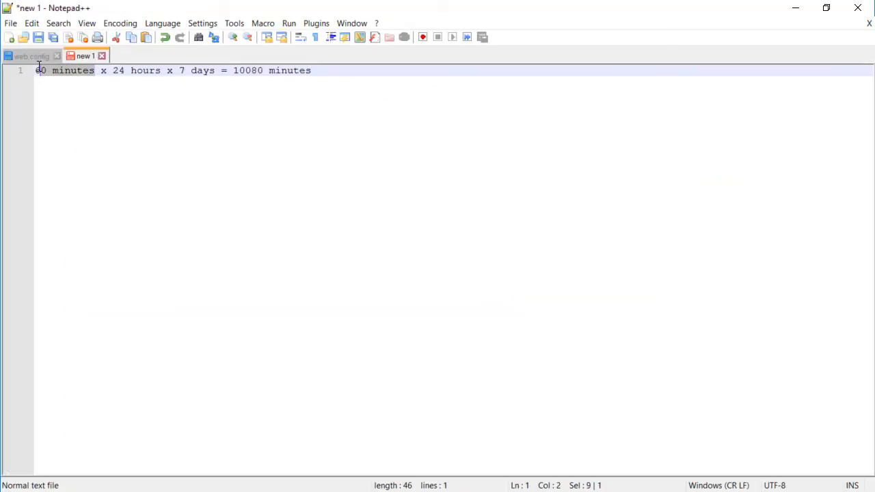
double_click(201, 69)
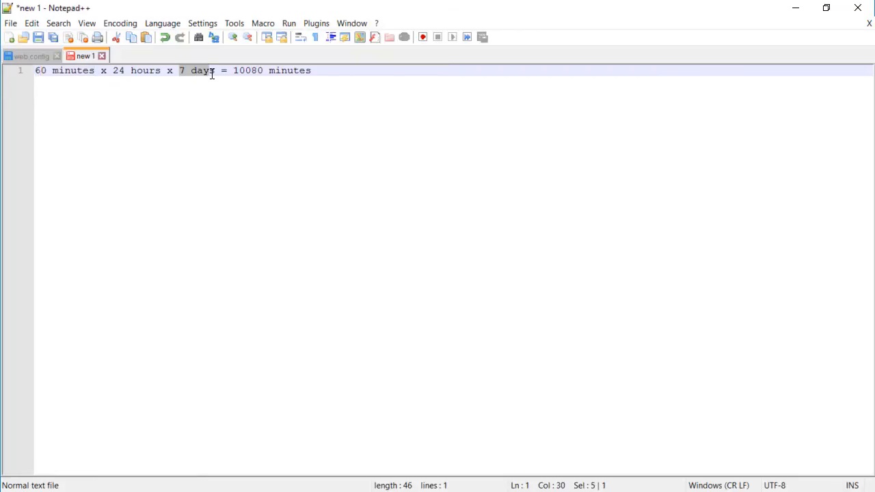
double_click(248, 72)
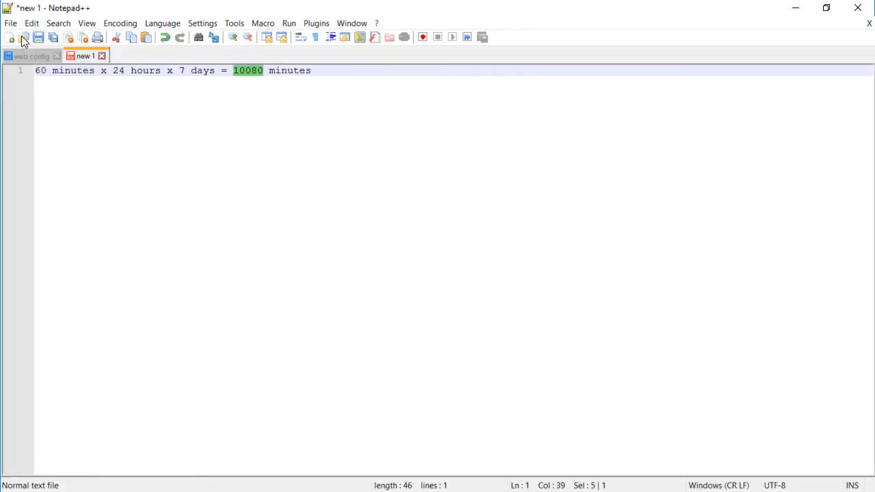
left_click(30, 55)
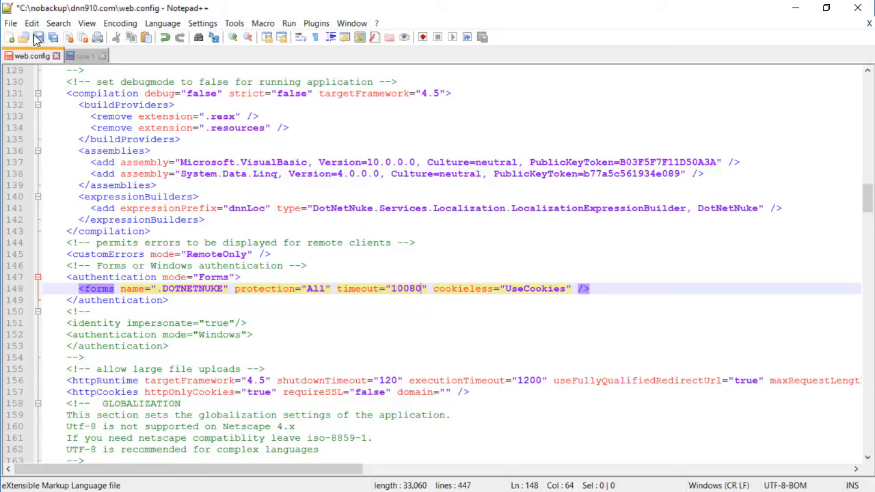
Save web.config with the timeout now set to 10080.
left_click(38, 38)
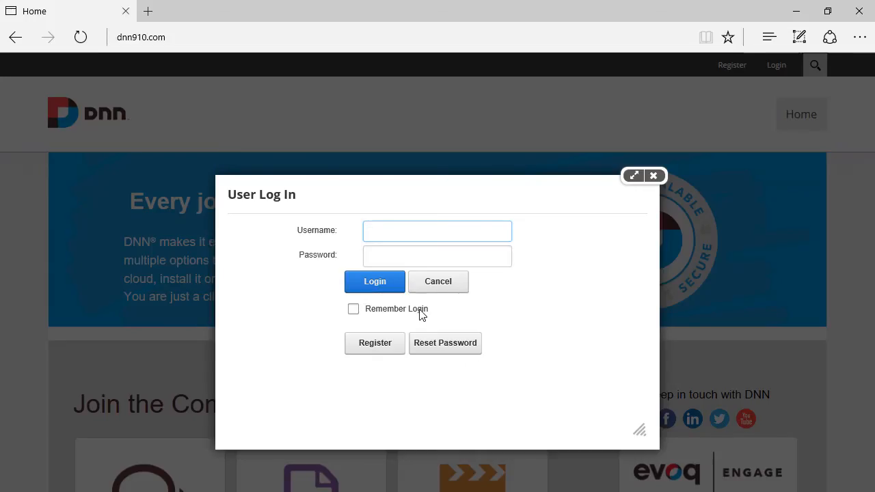
Tick Remember Login in the User Log In dialog.
left_click(438, 230)
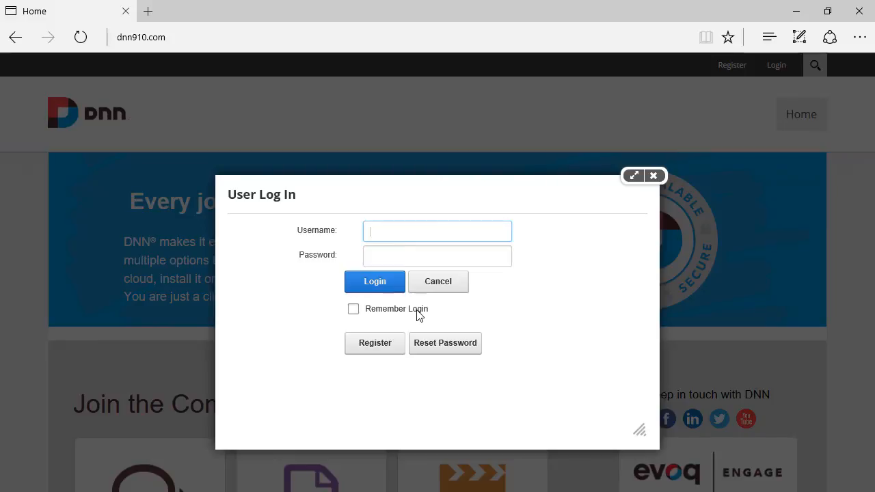